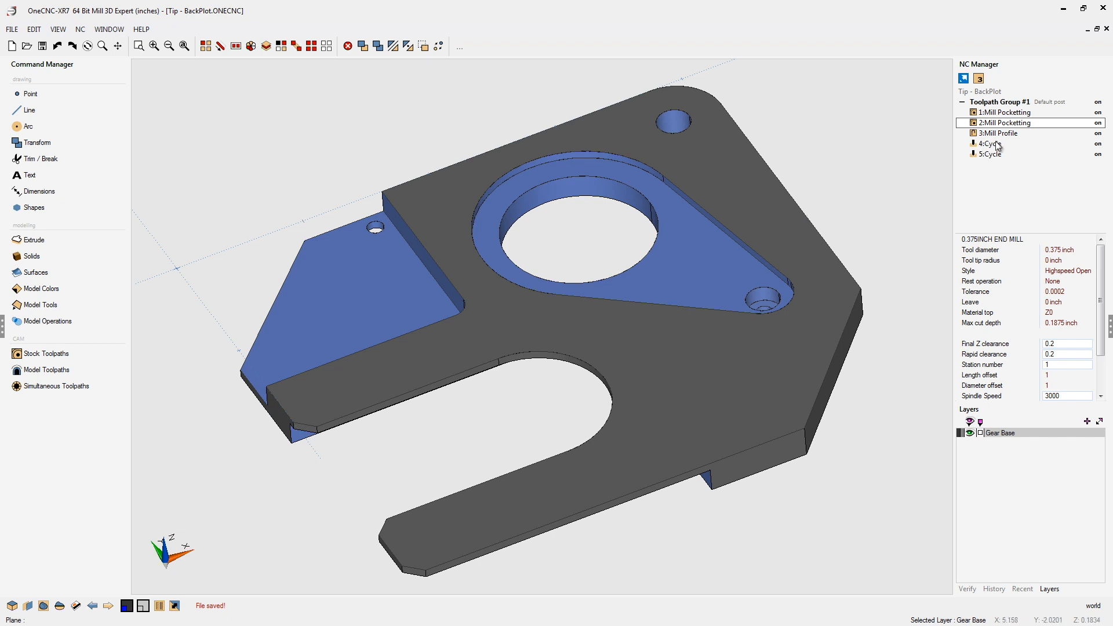
# Step: Preview the two pocketing operations, the drilling cycle and the slot profile toolpath on the gear base
pyautogui.click(1006, 112)
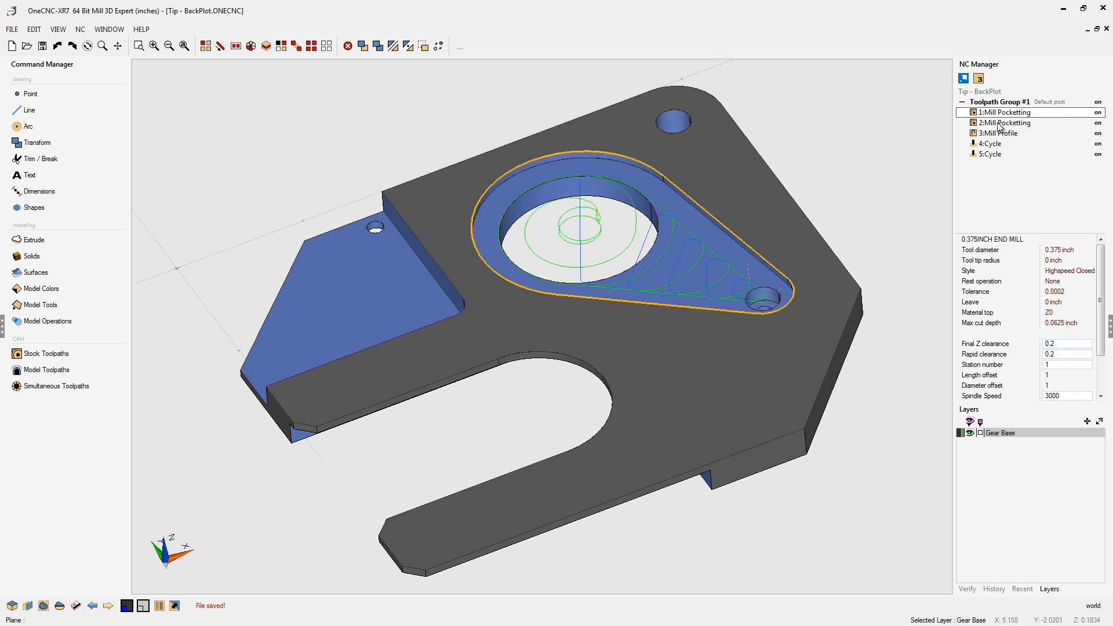
pyautogui.click(1005, 123)
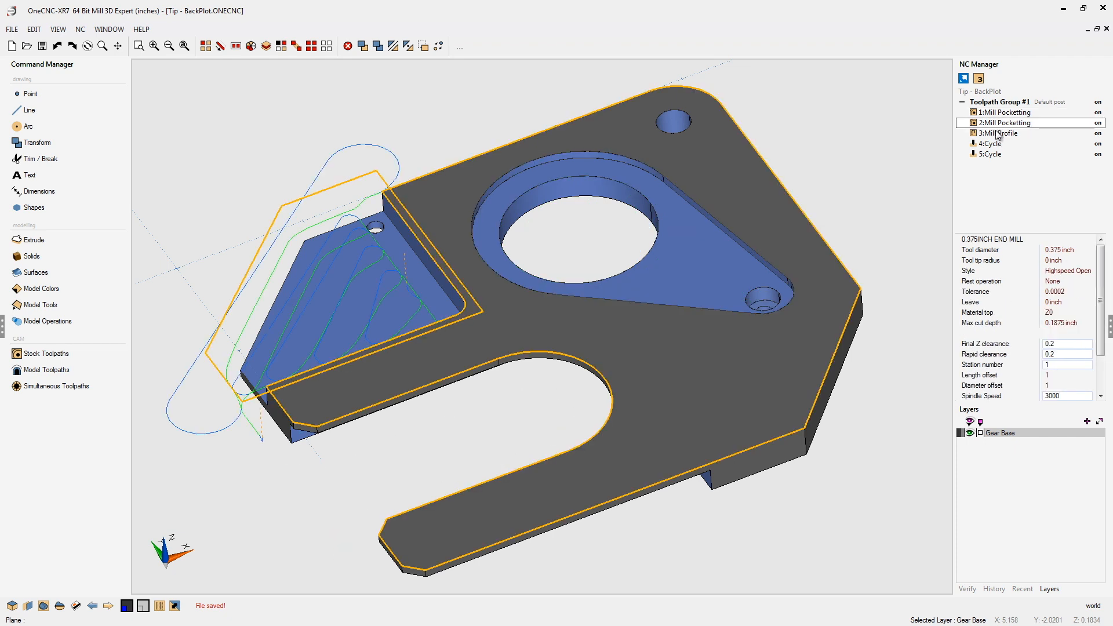
pyautogui.click(992, 144)
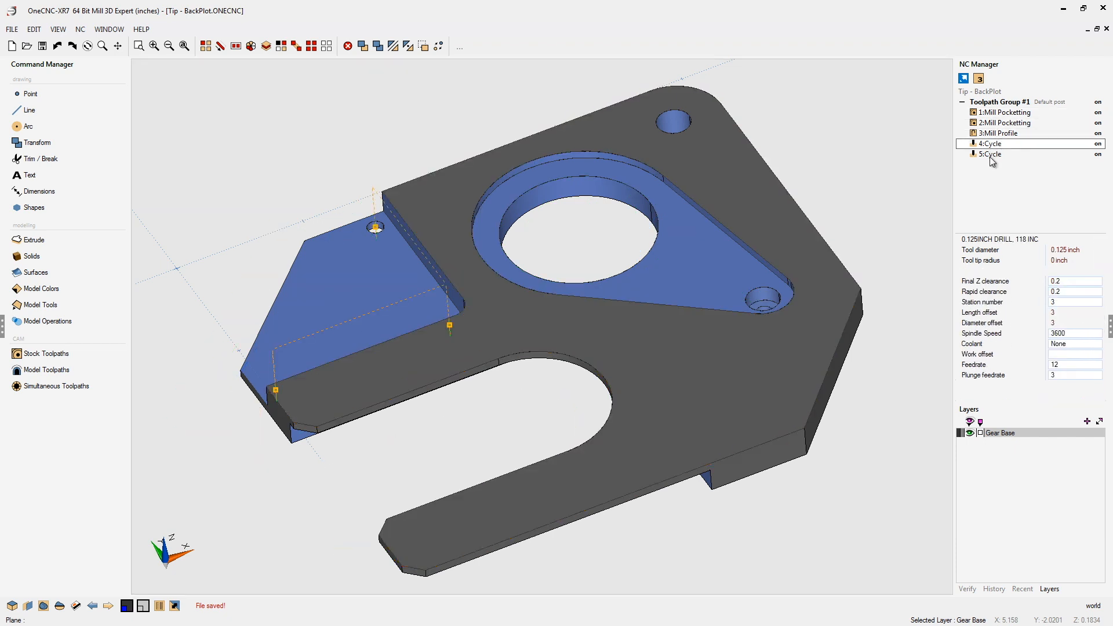
pyautogui.click(998, 133)
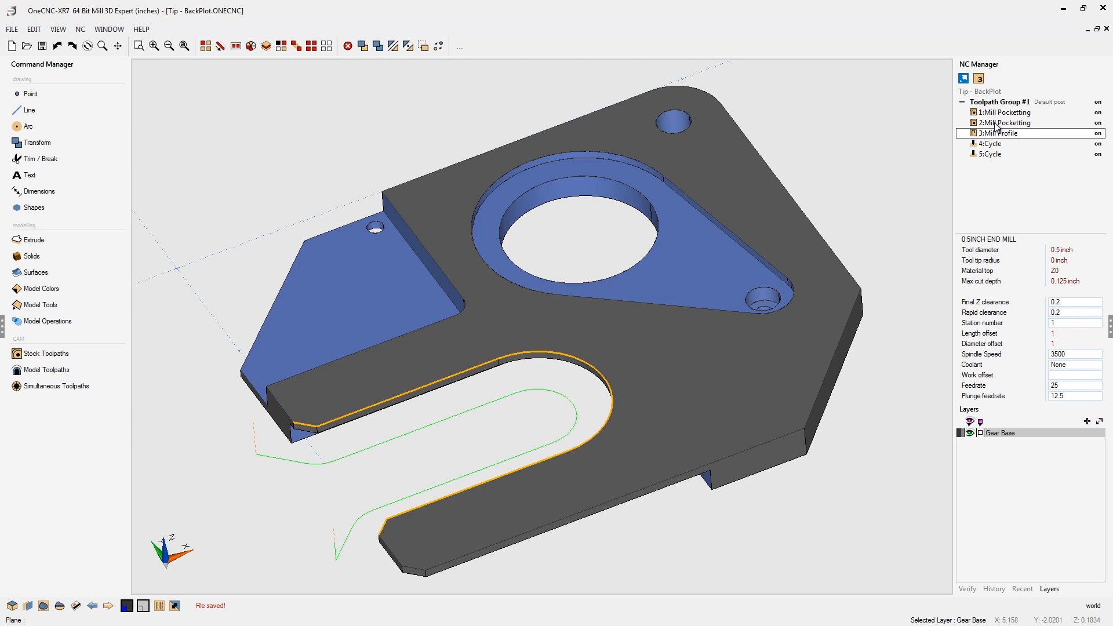
pyautogui.click(1004, 123)
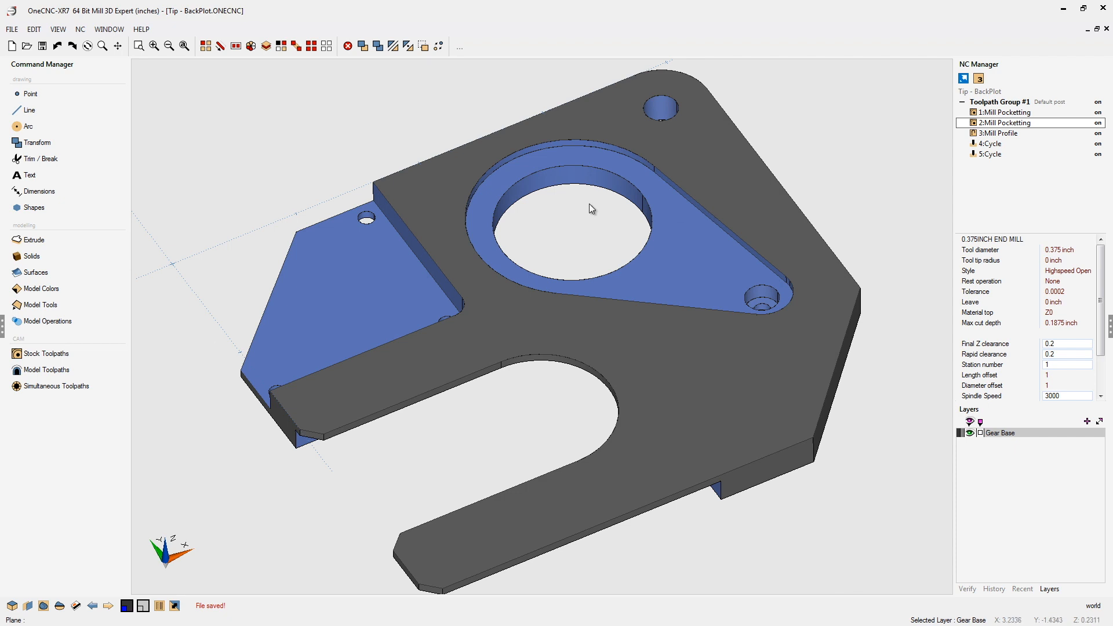
pyautogui.moveTo(461, 423)
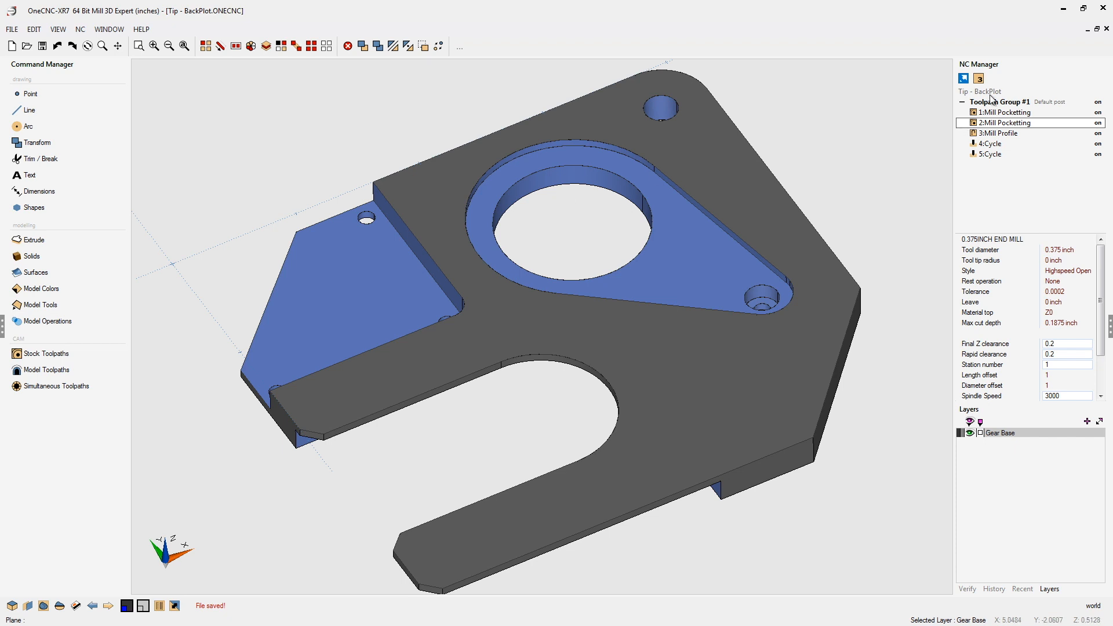
# Step: Backplot 1:Mill Pocketting as geometry onto a new Backplot layer
pyautogui.rightClick(998, 113)
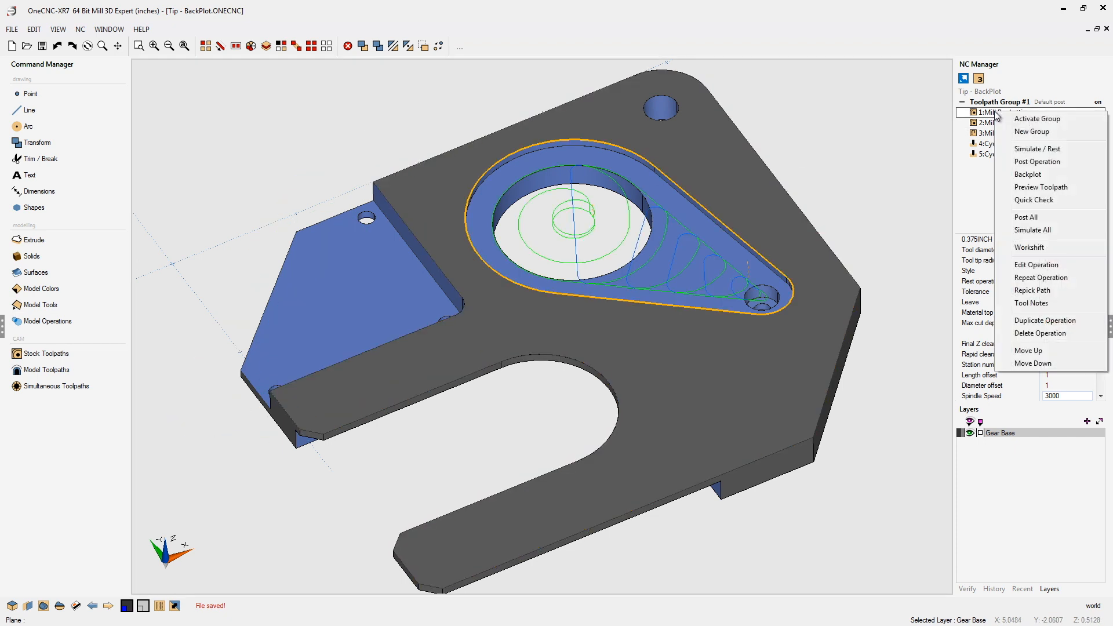
pyautogui.moveTo(1027, 175)
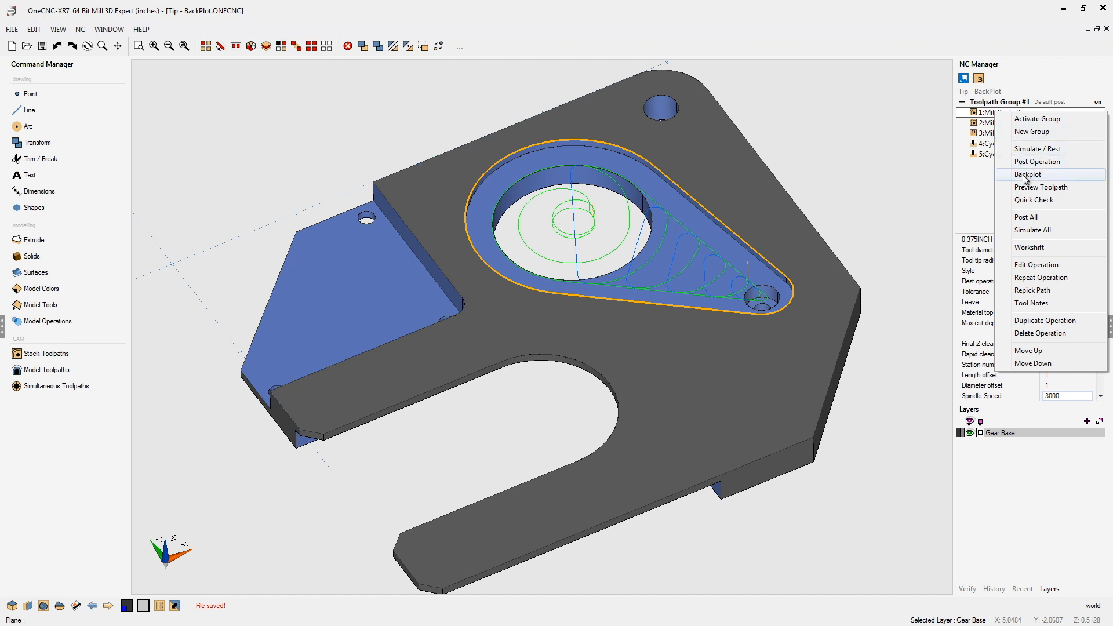
pyautogui.click(1026, 173)
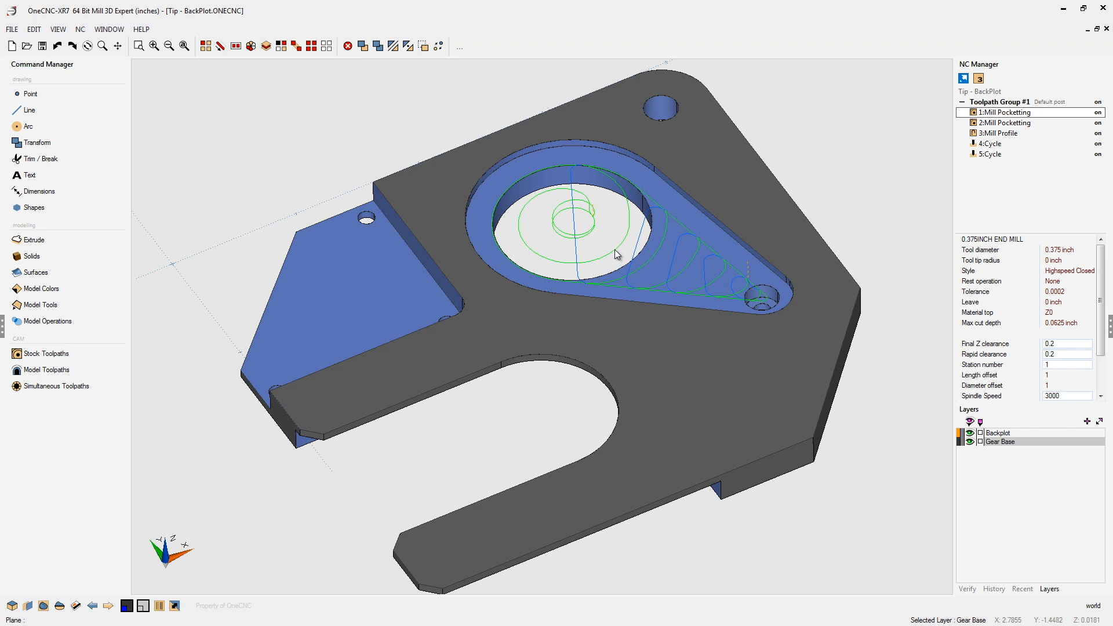
pyautogui.moveTo(997, 439)
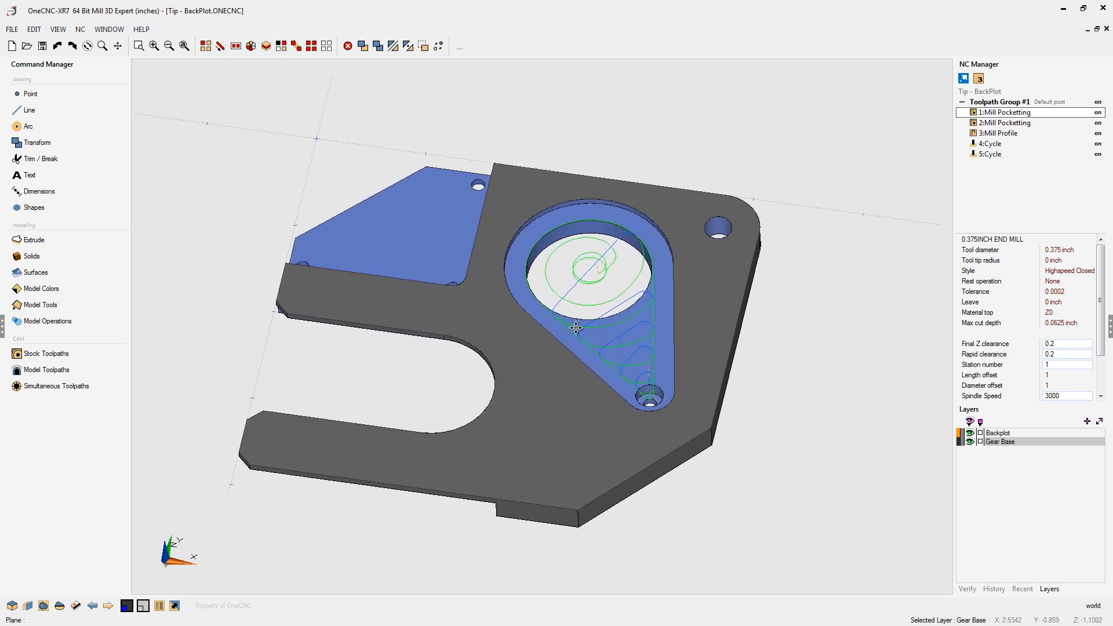
# Step: View the pocket backplot with 3:Mill Profile from other angles and bring up the Backplot layer's options
pyautogui.moveTo(575, 327); pyautogui.dragTo(652, 320)
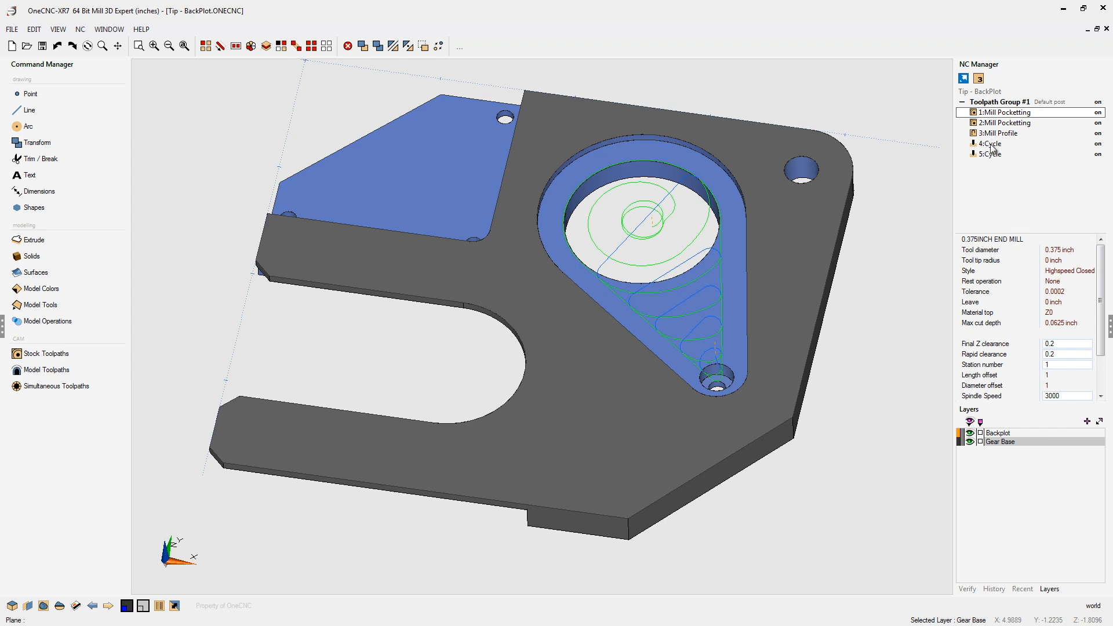
pyautogui.rightClick(1000, 132)
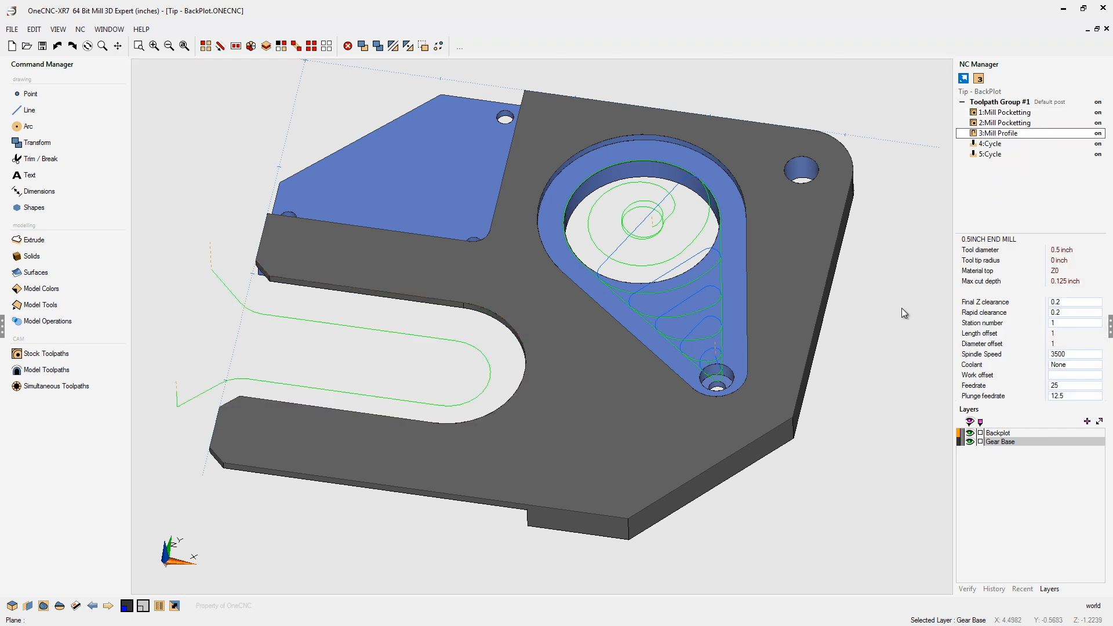
pyautogui.moveTo(902, 312); pyautogui.dragTo(742, 288)
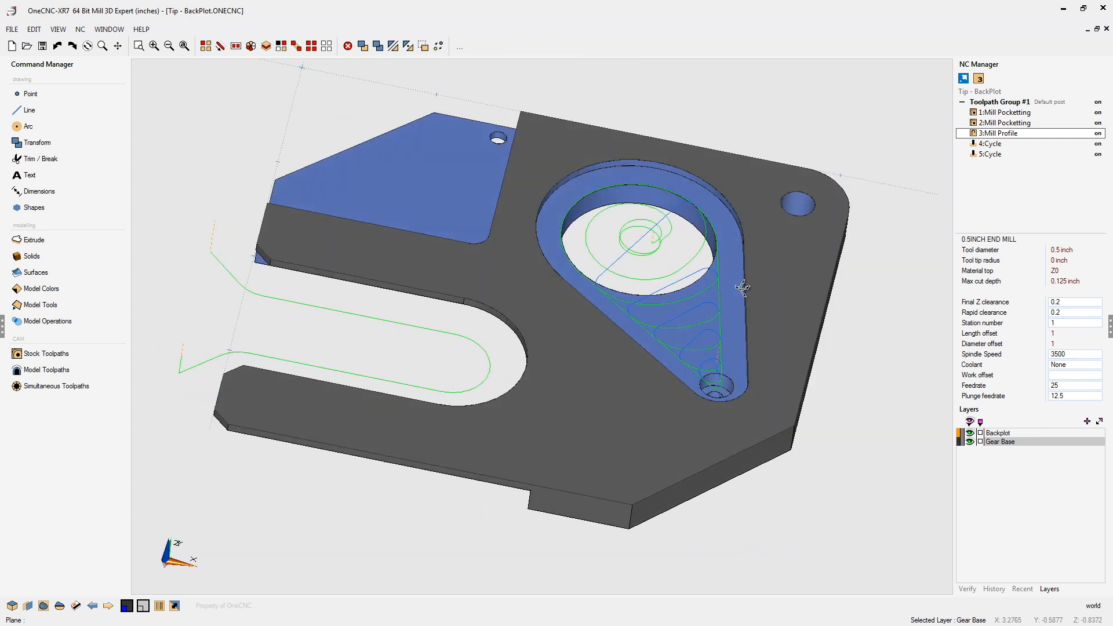
pyautogui.rightClick(998, 432)
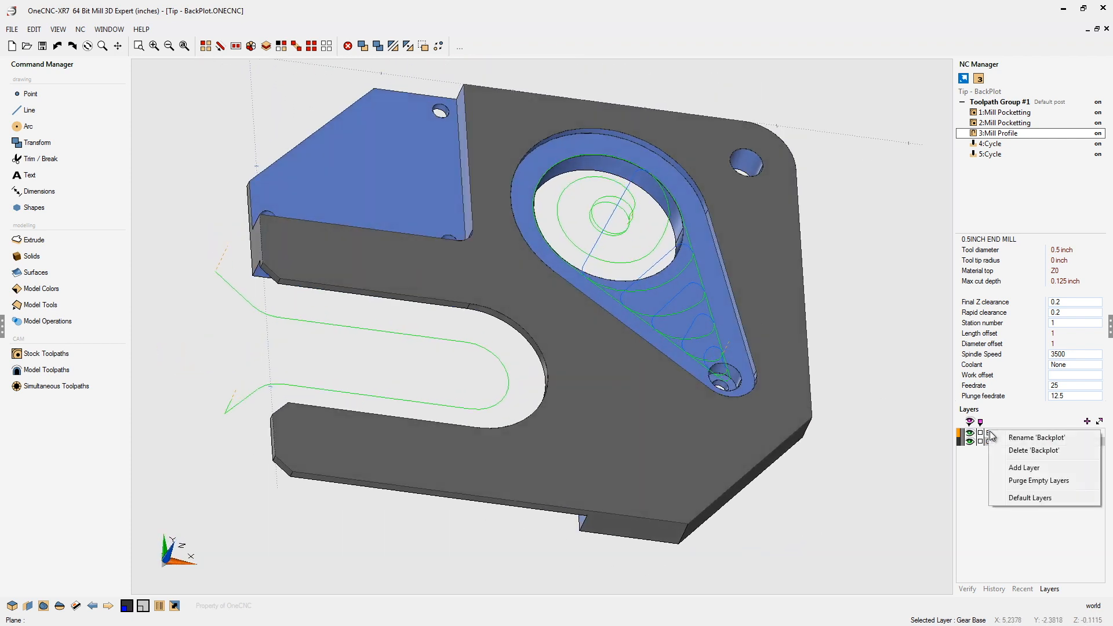
# Step: Delete the Backplot layer and its geometry, confirming with Yes, leaving only the Gear Base layer
pyautogui.click(1034, 450)
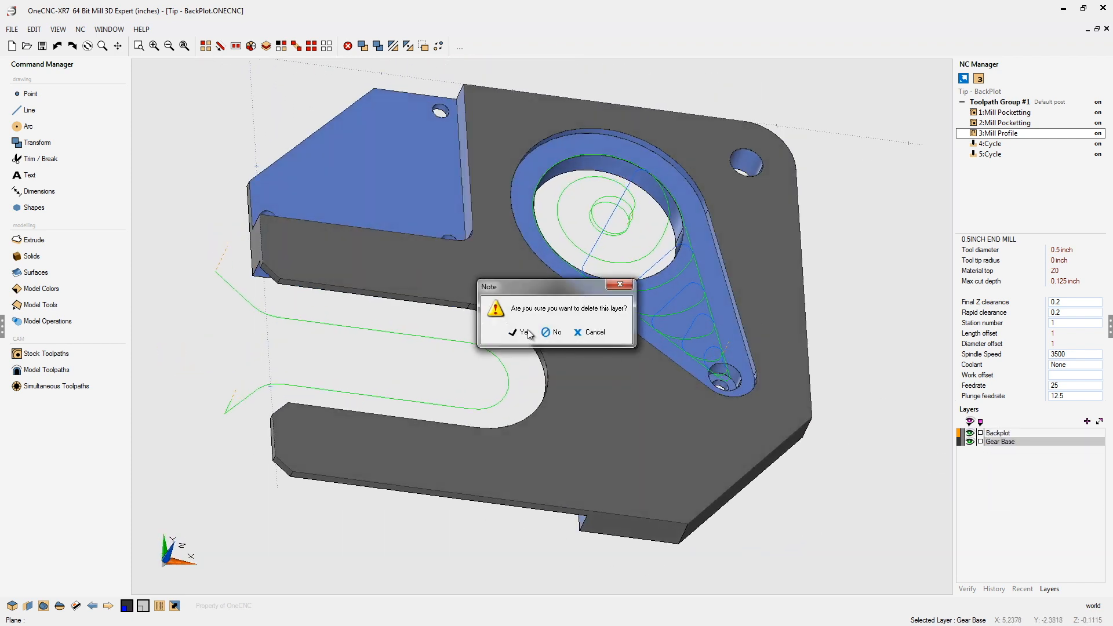
pyautogui.click(521, 332)
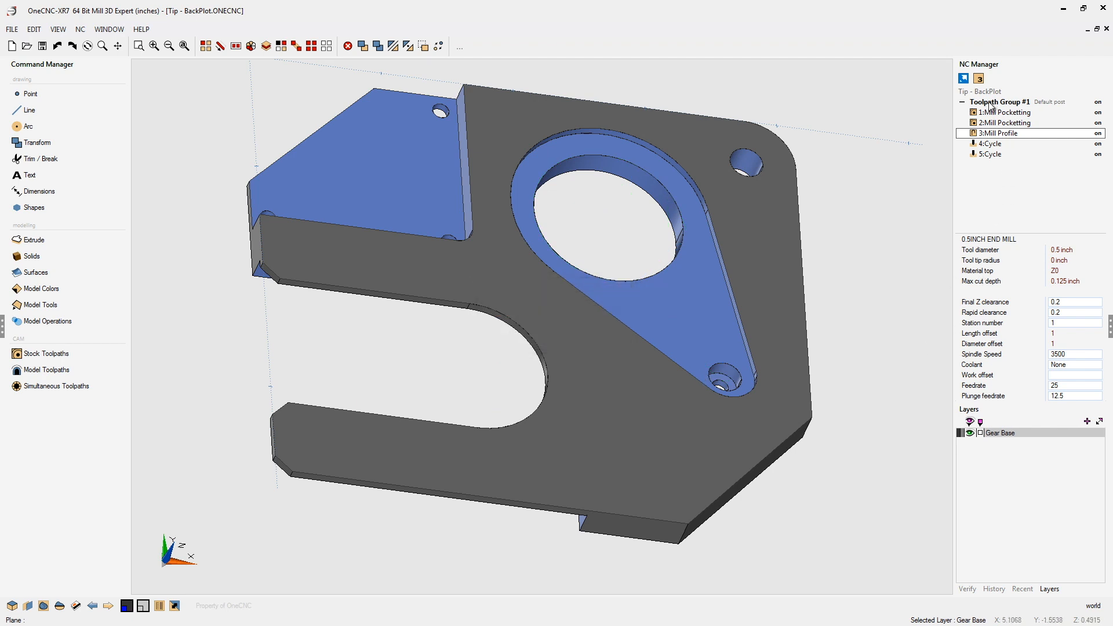
pyautogui.rightClick(997, 104)
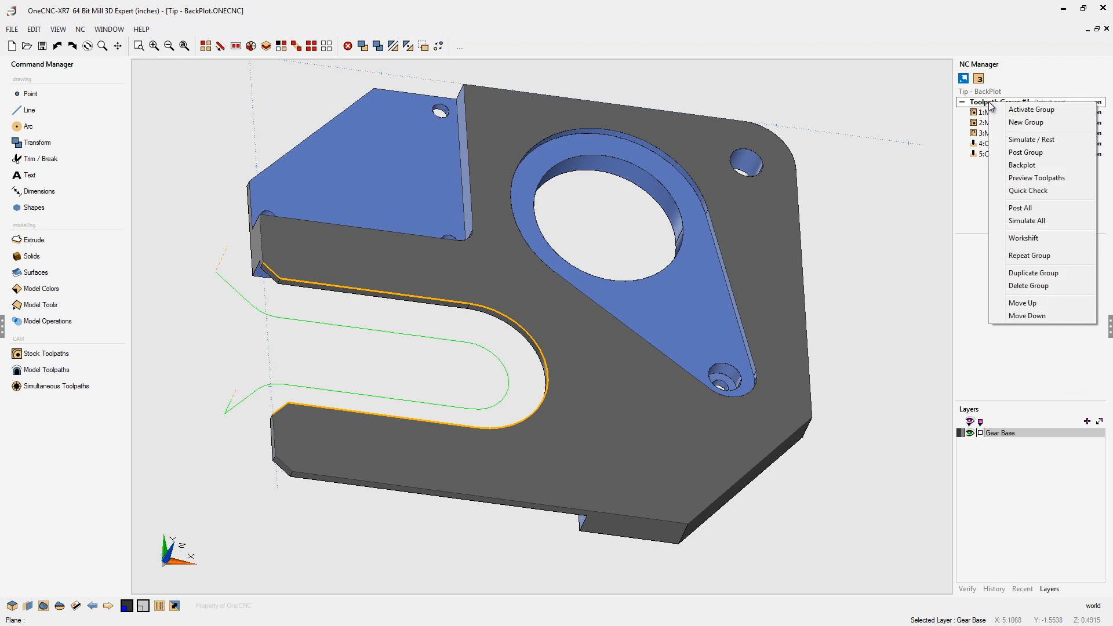
# Step: Backplot all five toolpaths of Toolpath Group #1 as geometry on a new Backplot layer
pyautogui.click(1021, 164)
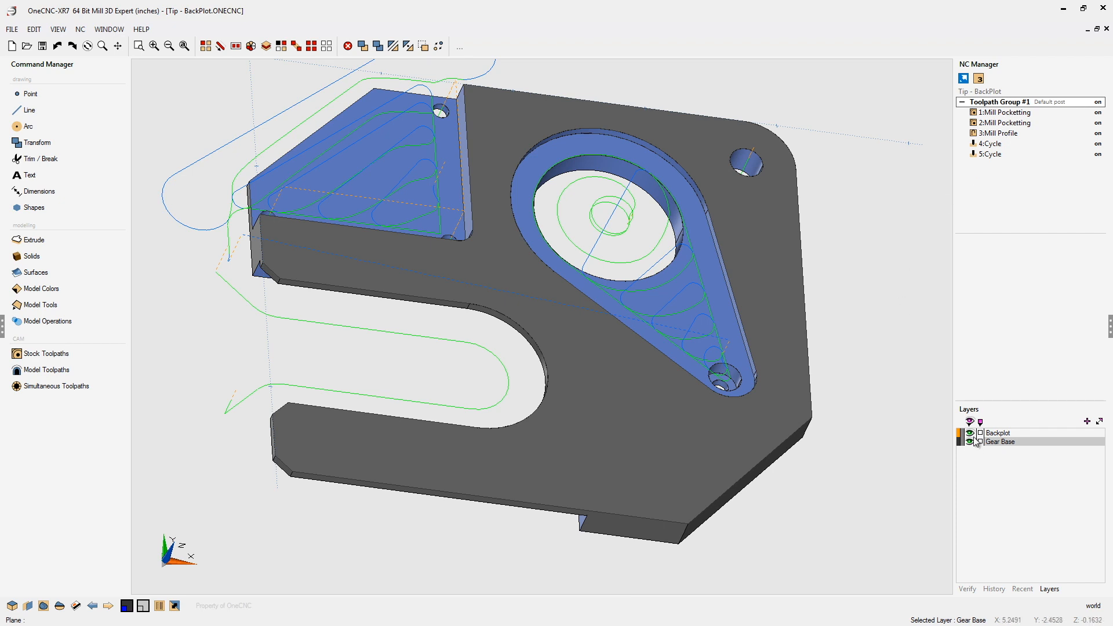
# Step: Orbit the gear base edge-on and back to confirm the group backplot stays visible
pyautogui.click(971, 433)
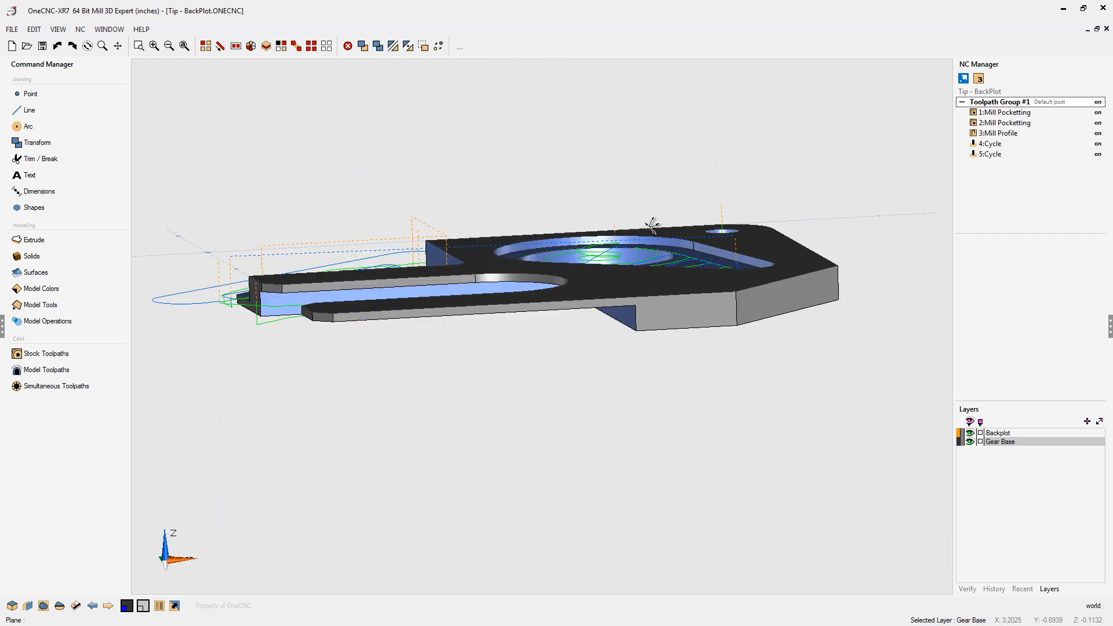
pyautogui.moveTo(649, 226); pyautogui.dragTo(733, 333)
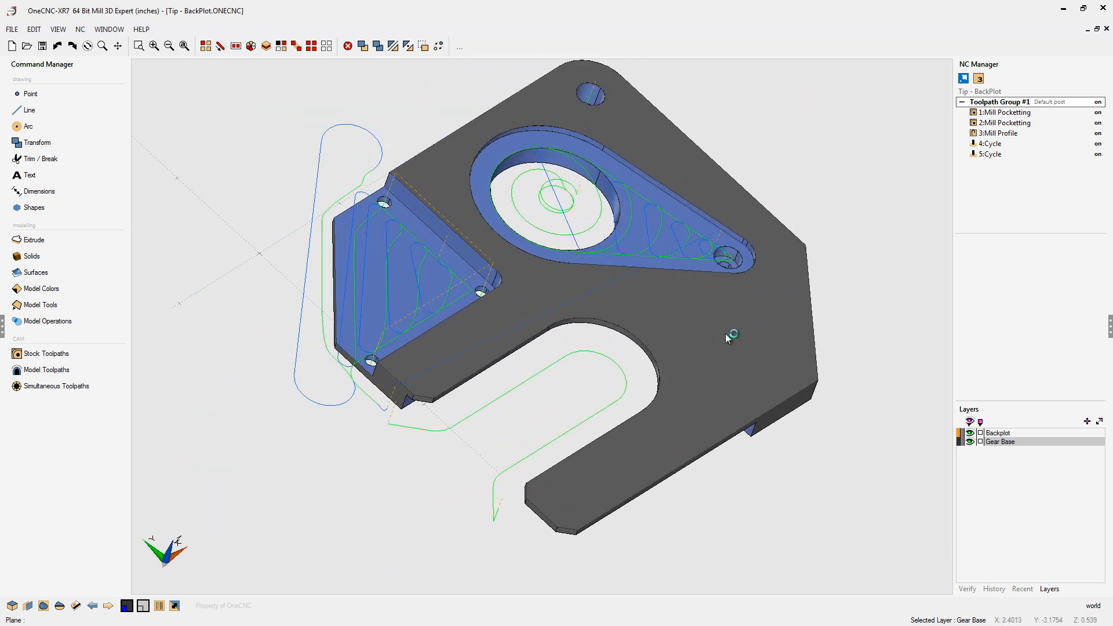
pyautogui.moveTo(731, 335); pyautogui.dragTo(652, 335)
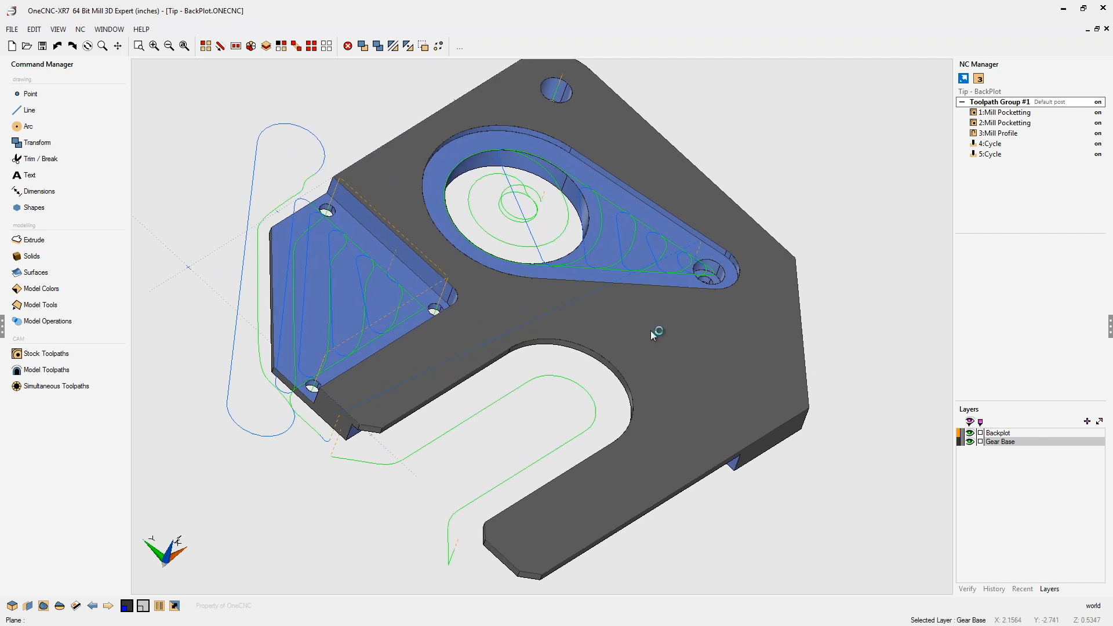